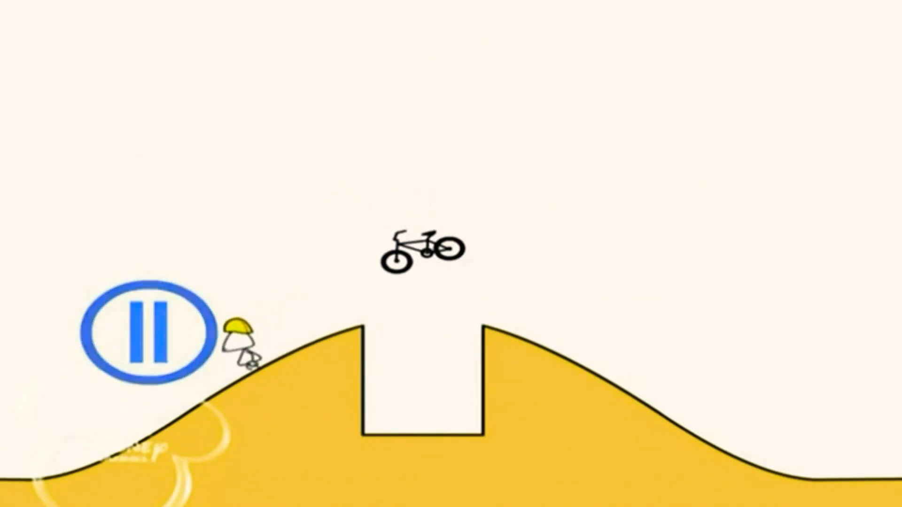
click(145, 339)
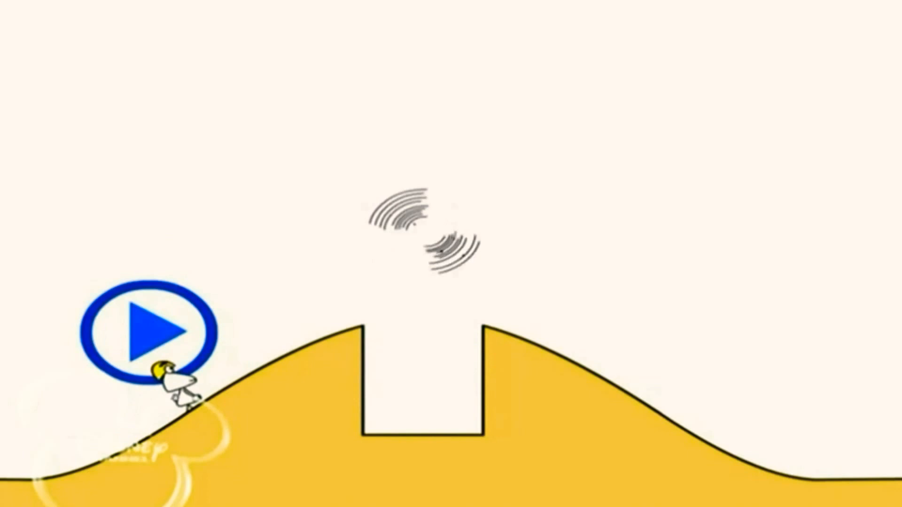